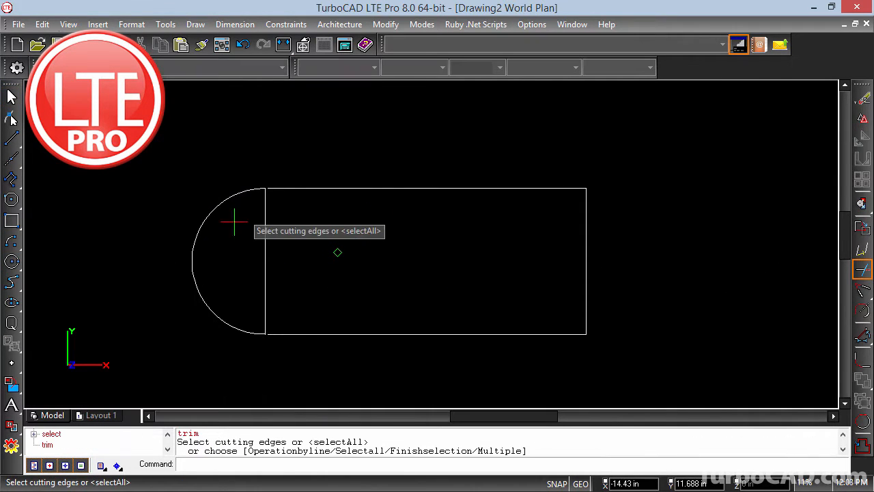
# - Trim the outline where the half-circle meets the rectangle, using all objects as cutting edges
pyautogui.press('Escape')
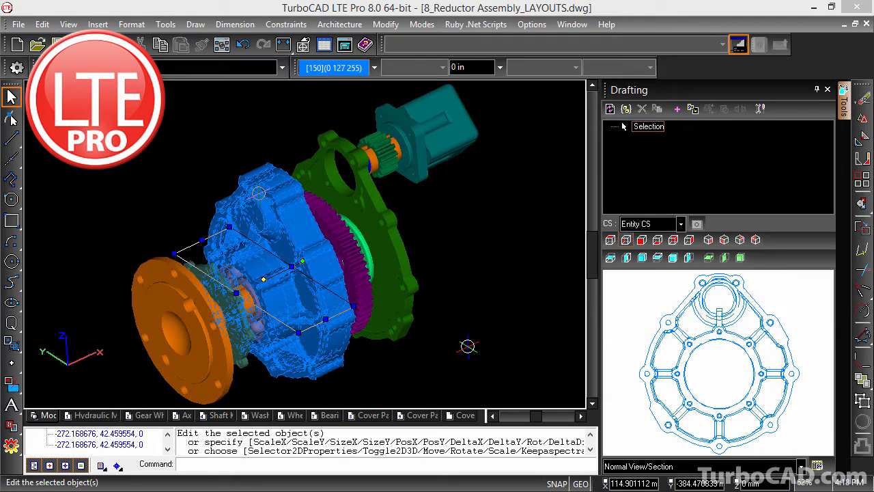
pyautogui.moveTo(386, 403)
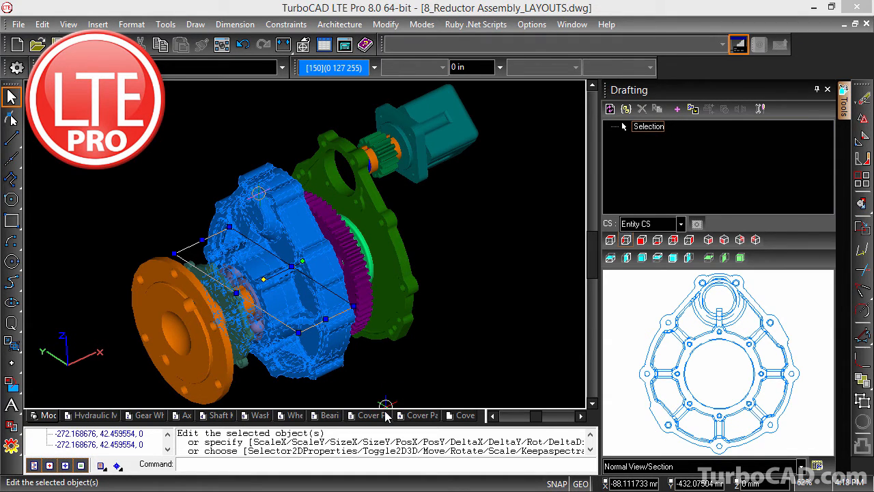
# - Switch from the Cover Part 1 layout sheet to the Cover Part 2 sheet
pyautogui.click(368, 415)
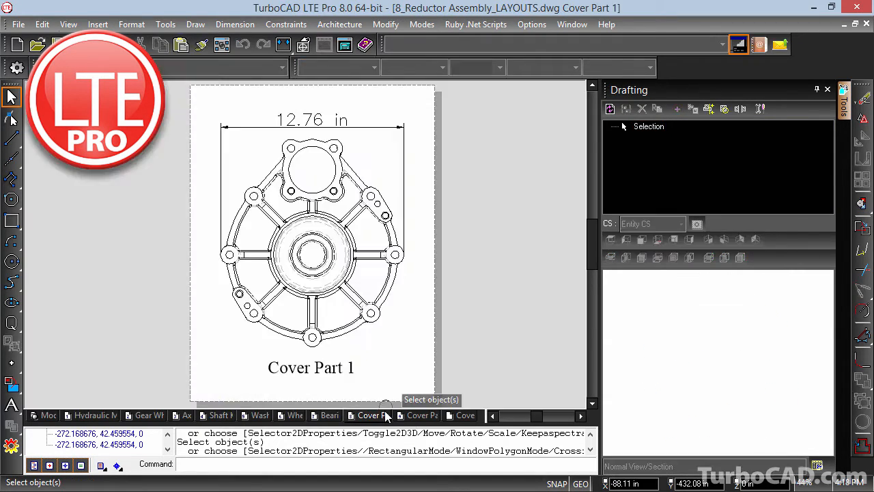
pyautogui.moveTo(420, 416)
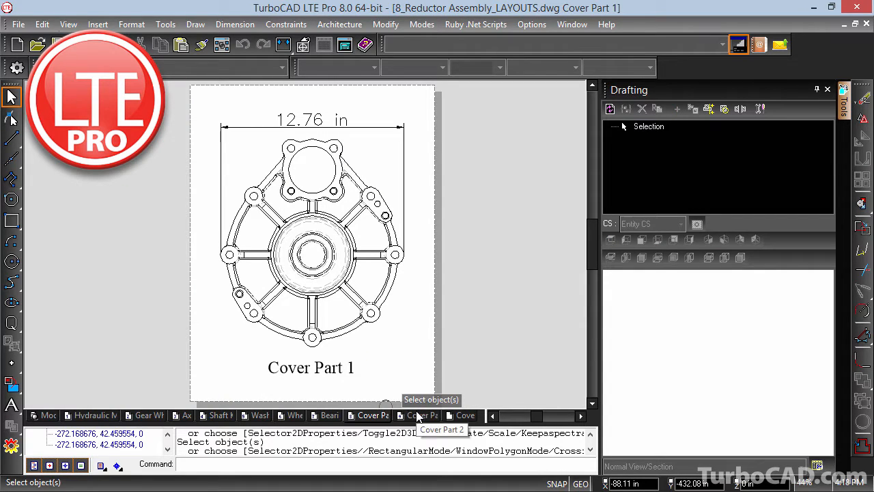
pyautogui.click(422, 415)
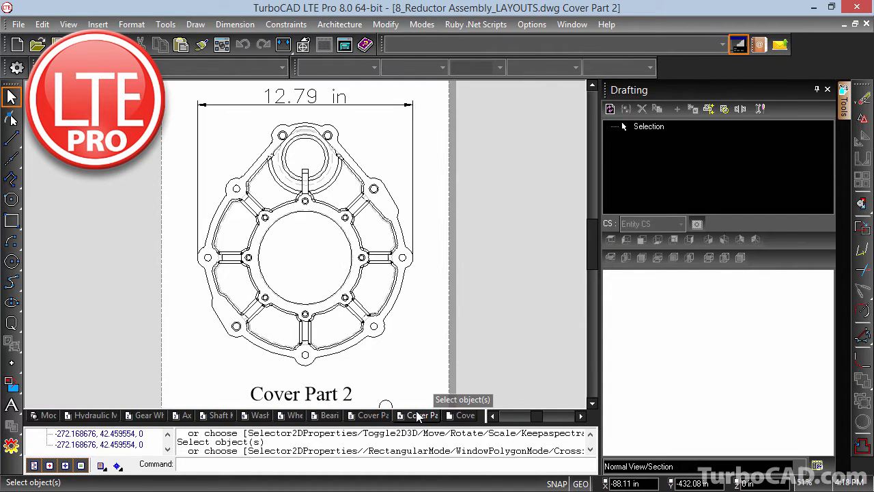
pyautogui.moveTo(341, 360)
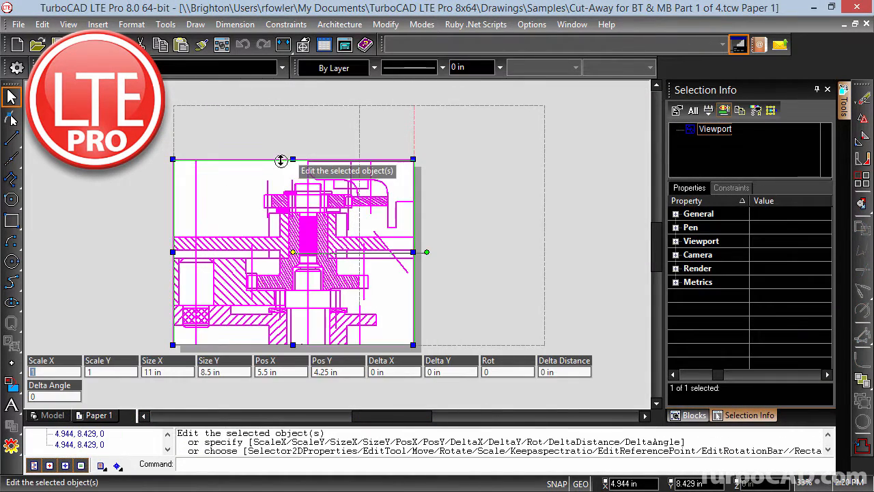
# - Resize the cut-away viewport on Paper 1, then select the threaded adapter part in the model
pyautogui.click(67, 24)
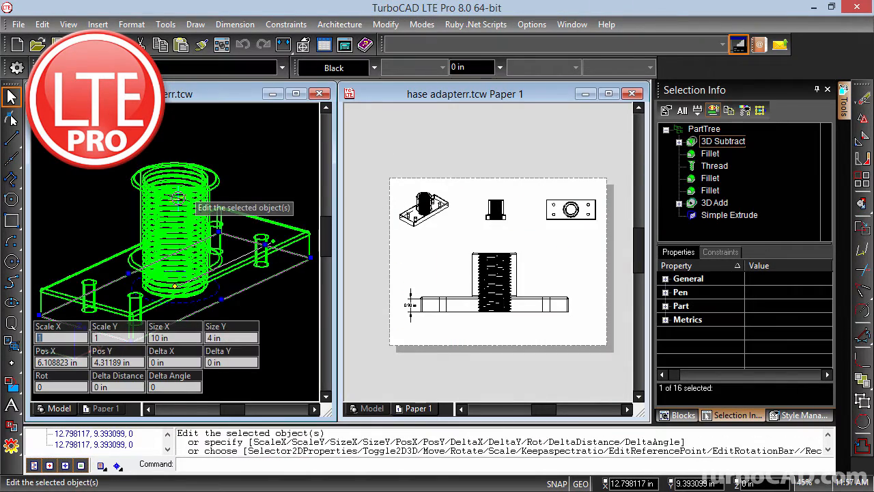
pyautogui.click(729, 214)
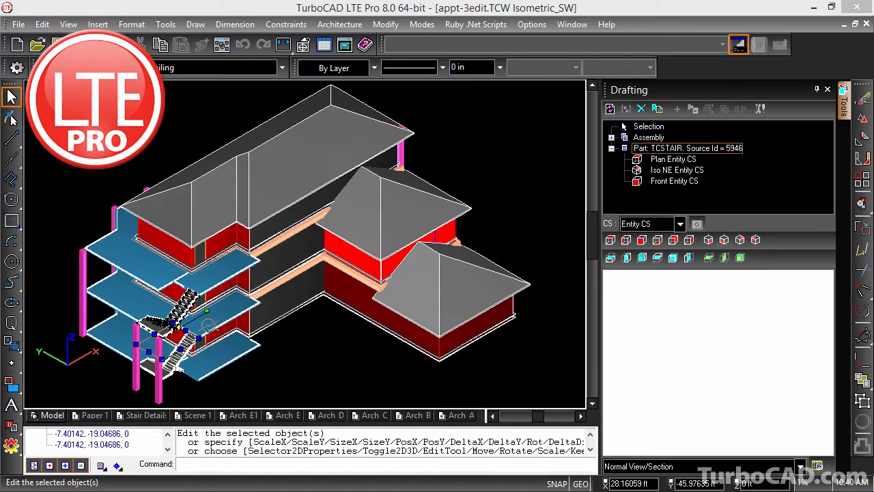
# - Go to the Stair Details sheet and start a Detail view from the circle around the steps
pyautogui.click(674, 180)
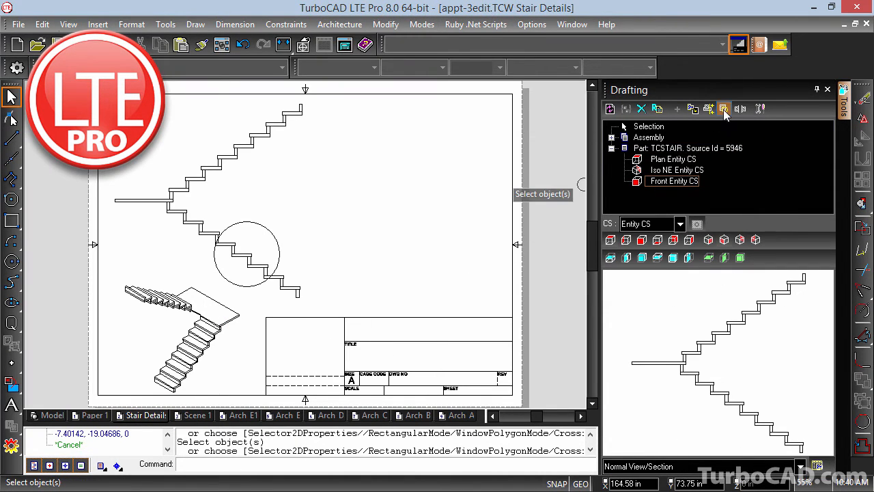
pyautogui.click(724, 109)
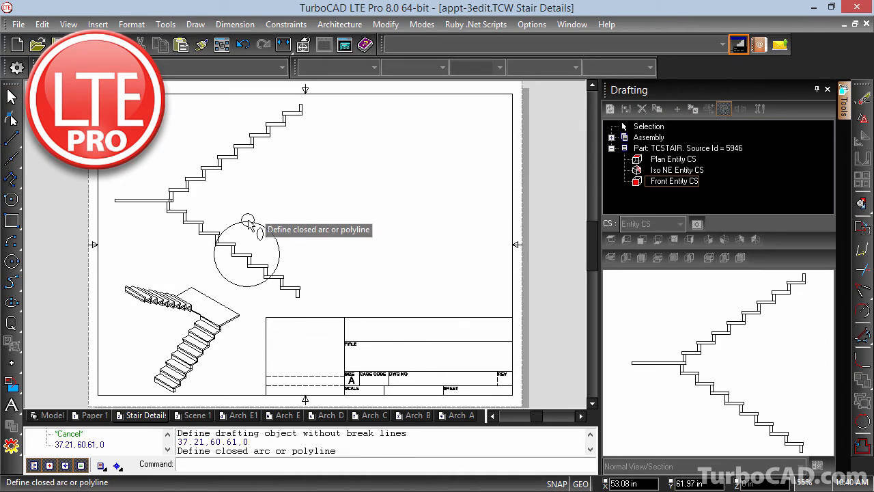